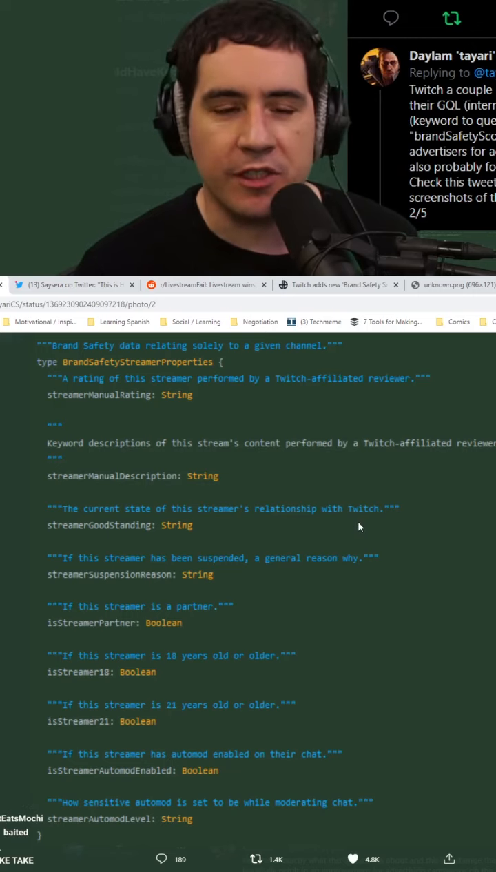
mouse_move(364, 543)
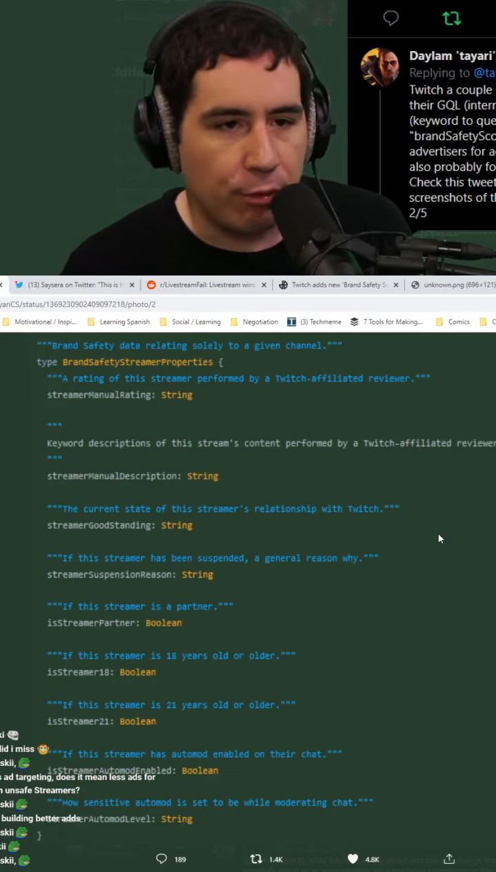
mouse_move(337, 525)
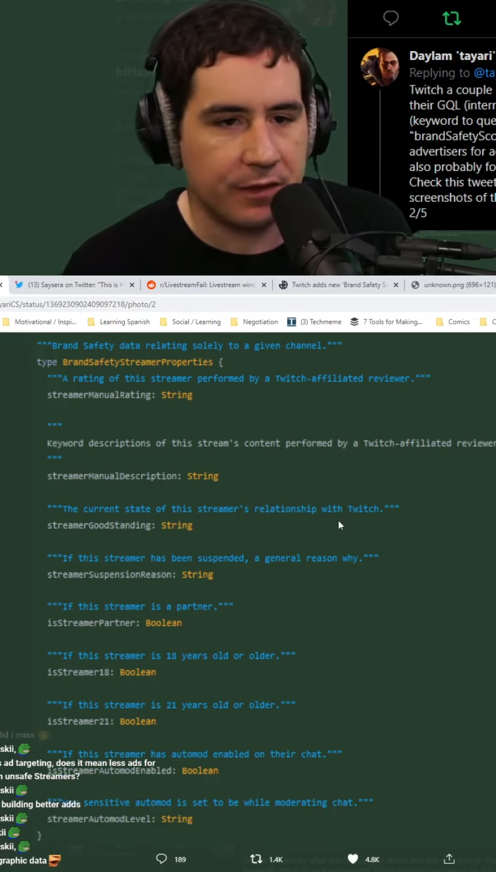